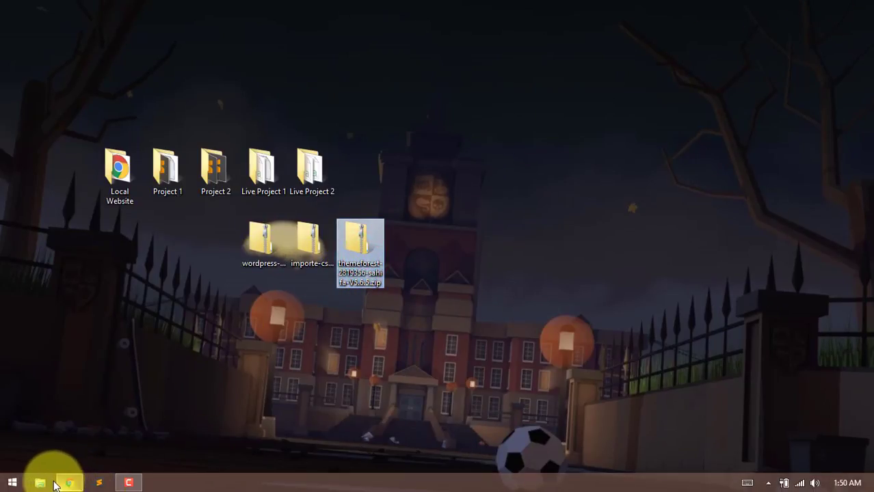
# - Browse This PC > C: > wamp > www > movie > wp-content toward the themes folder
pyautogui.click(41, 482)
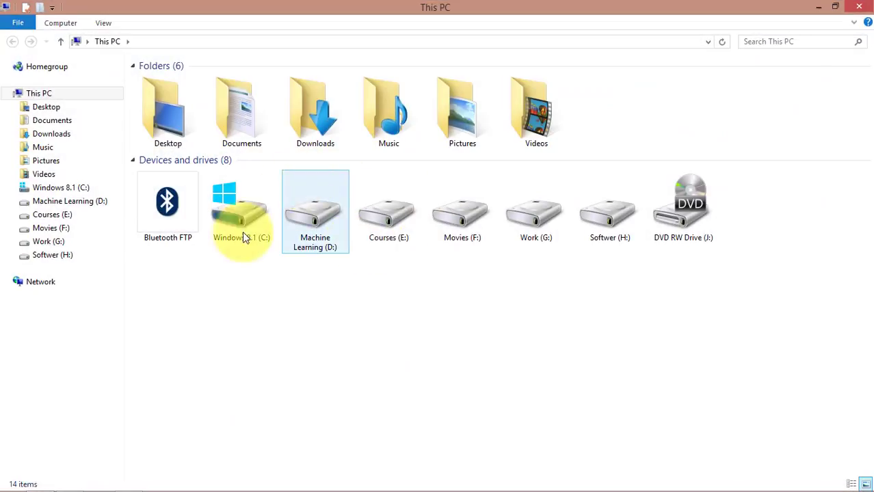
pyautogui.doubleClick(241, 205)
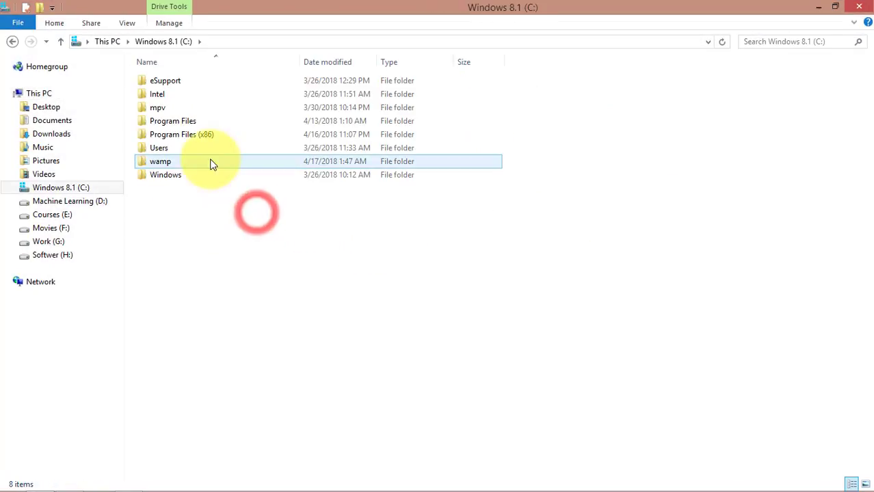
pyautogui.doubleClick(160, 161)
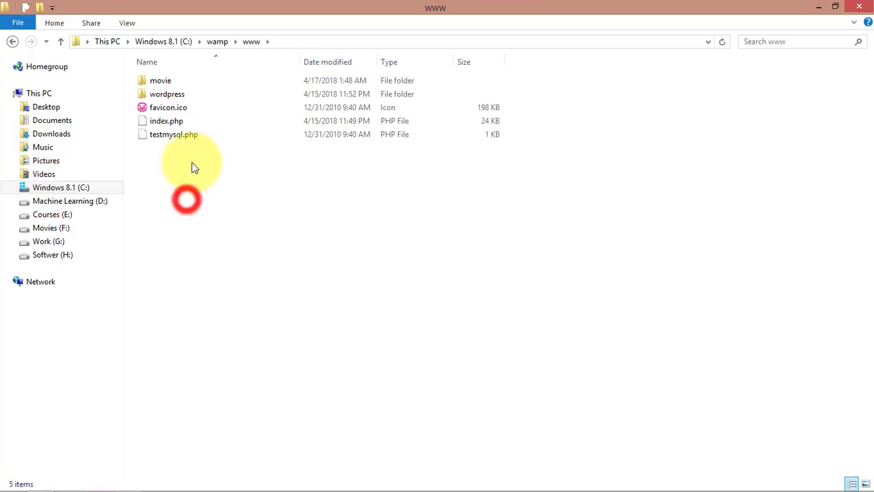
pyautogui.doubleClick(160, 79)
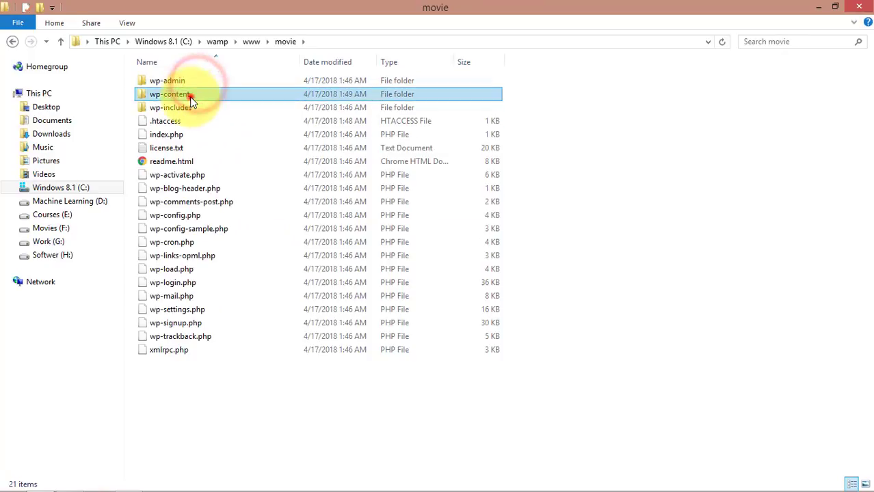
pyautogui.doubleClick(168, 93)
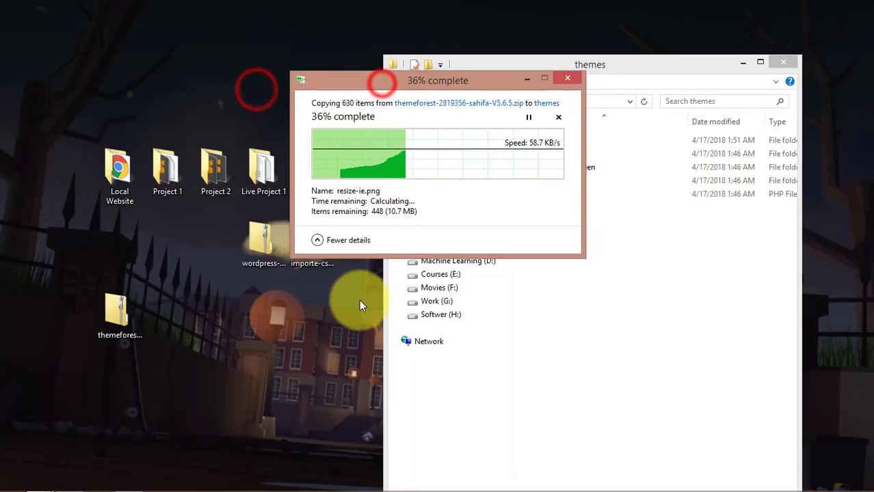
pyautogui.moveTo(307, 367)
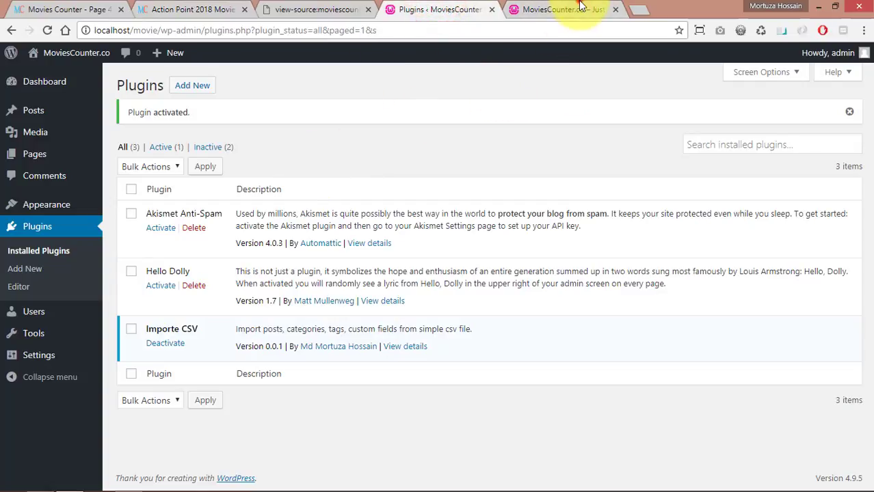
pyautogui.click(555, 8)
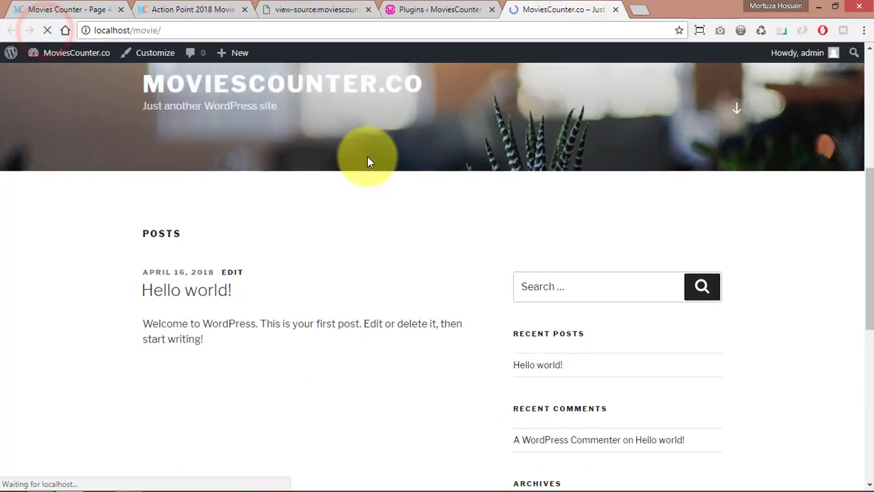
pyautogui.click(440, 8)
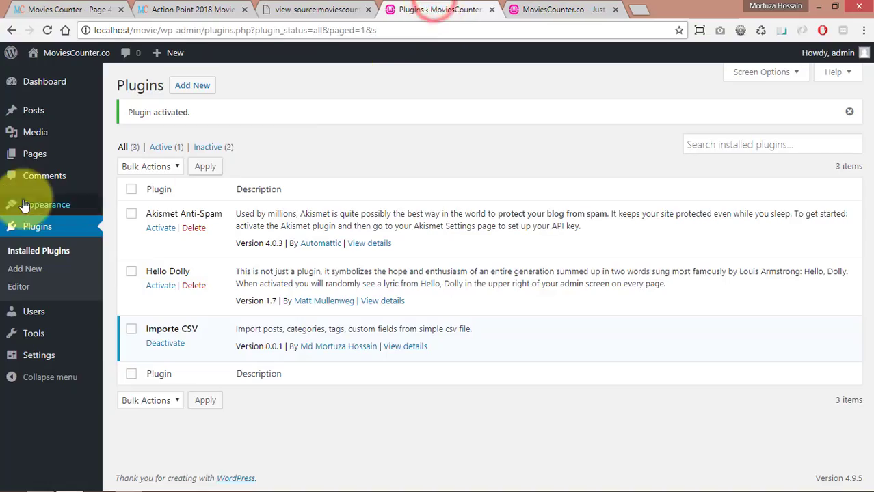
pyautogui.click(47, 205)
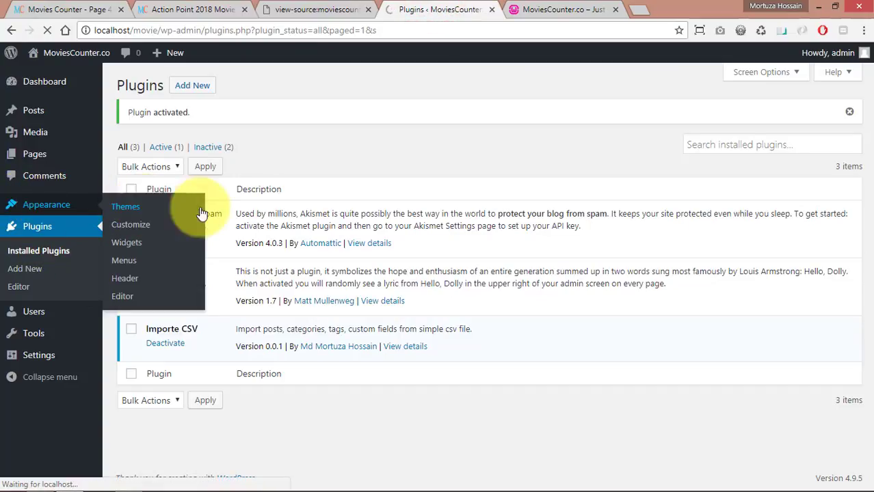
pyautogui.moveTo(413, 208)
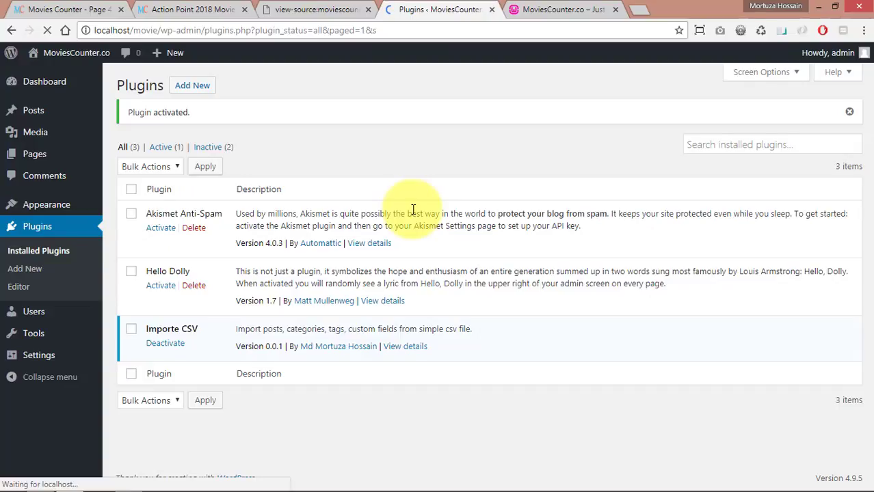
pyautogui.moveTo(413, 257)
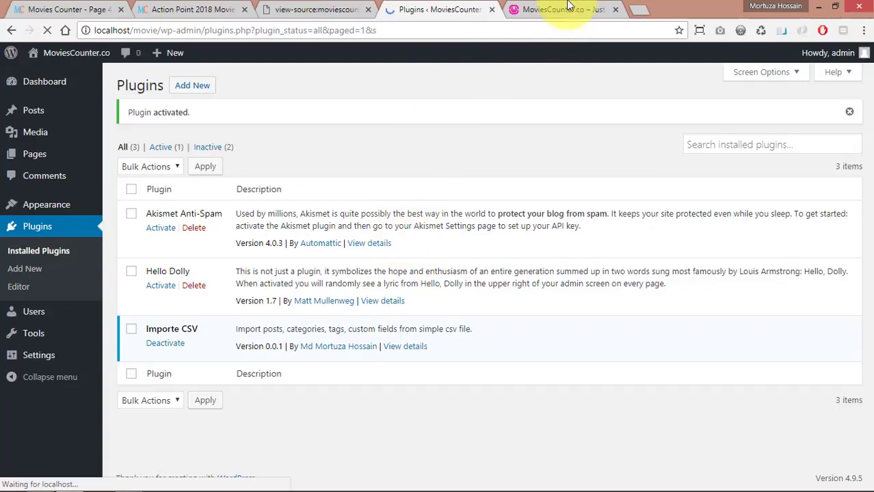
# - Activate Sahifa under Appearance > Themes and reload the movie site to show its layout
pyautogui.click(46, 205)
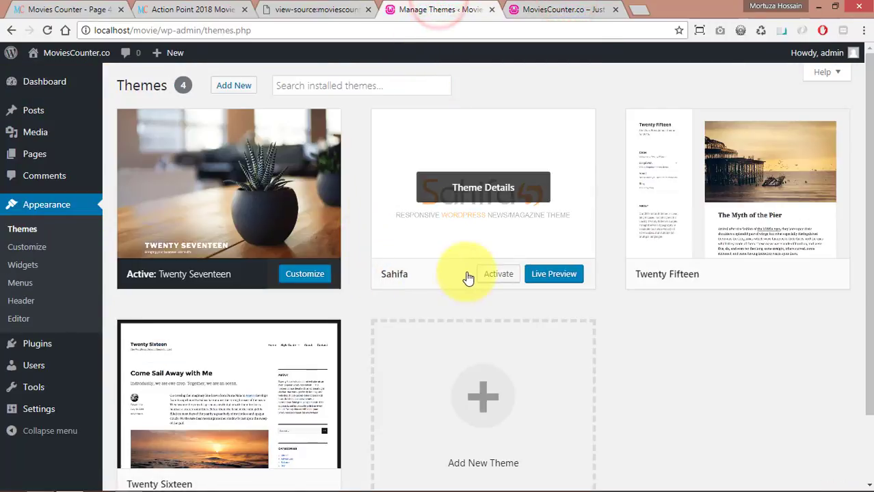
pyautogui.click(498, 273)
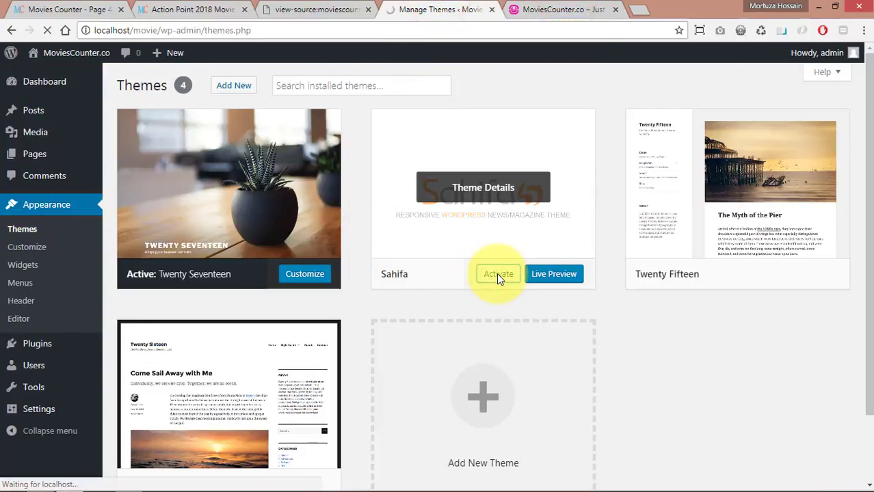
pyautogui.click(497, 273)
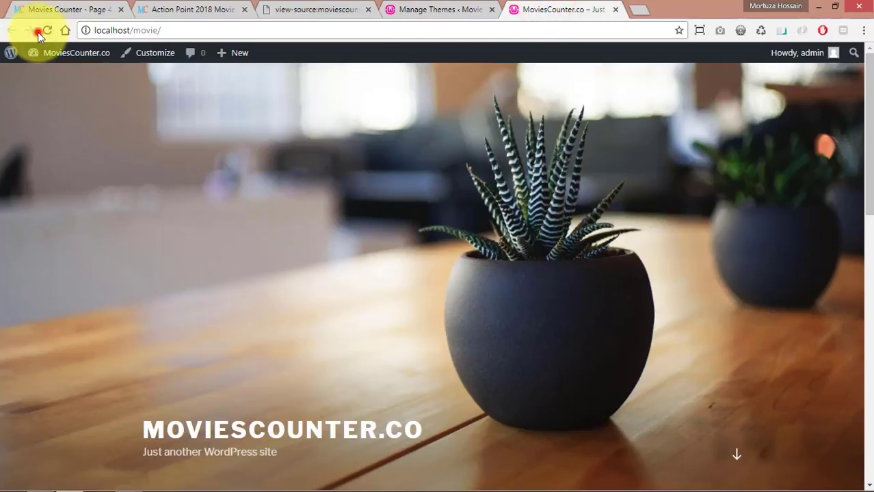
pyautogui.click(47, 30)
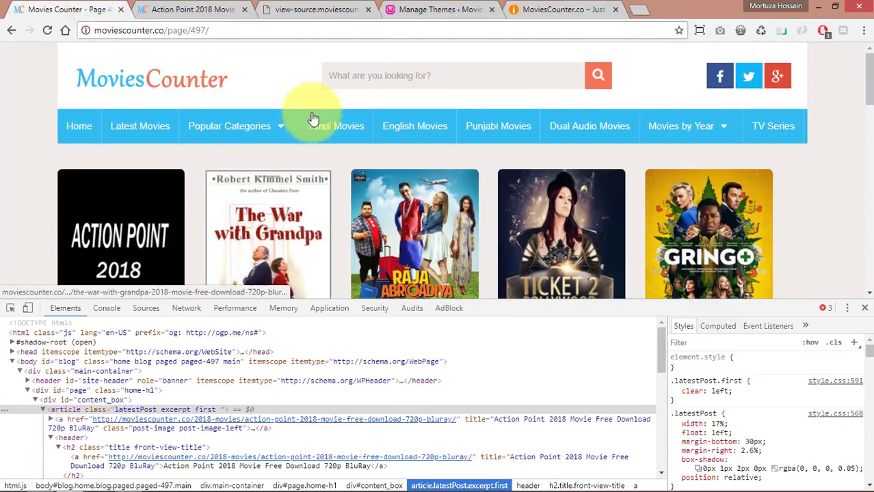
pyautogui.click(560, 10)
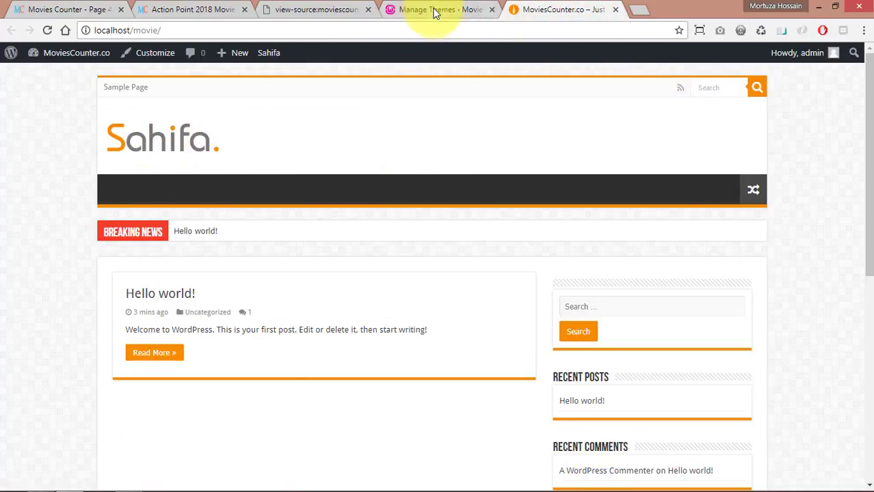
# - From the admin, go to Tools > Import and run the CSV importer
pyautogui.click(438, 8)
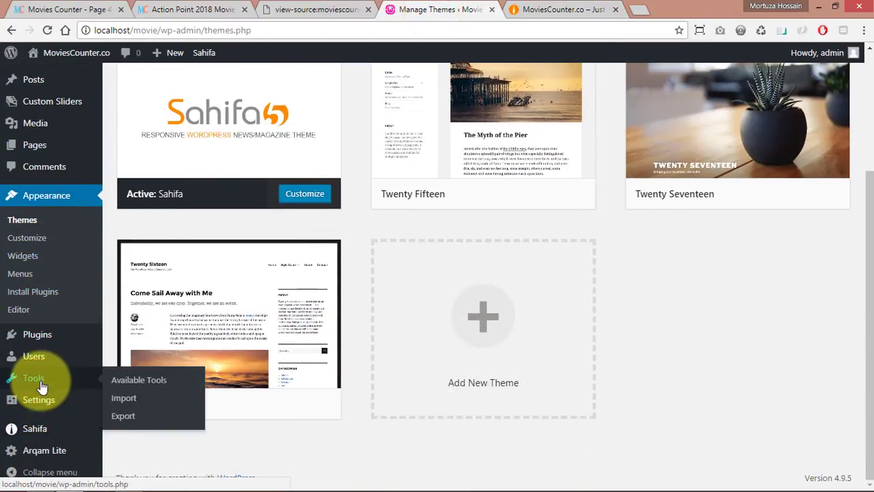
pyautogui.click(123, 399)
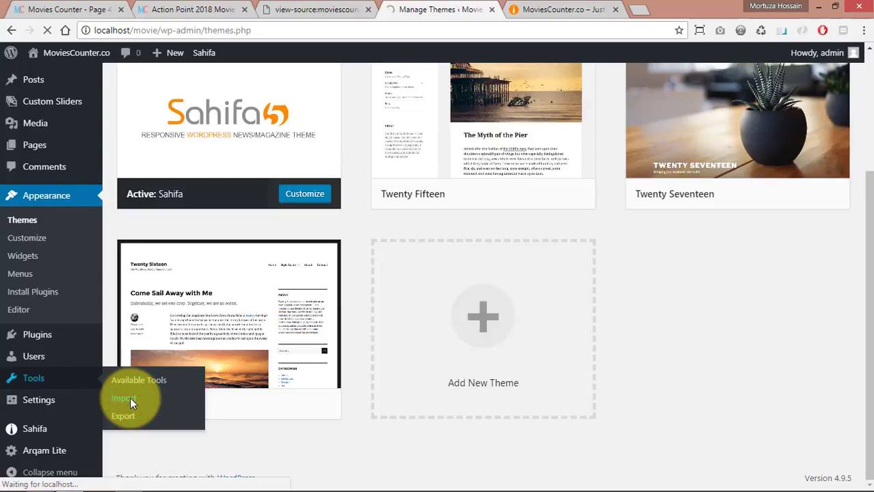
pyautogui.moveTo(318, 368)
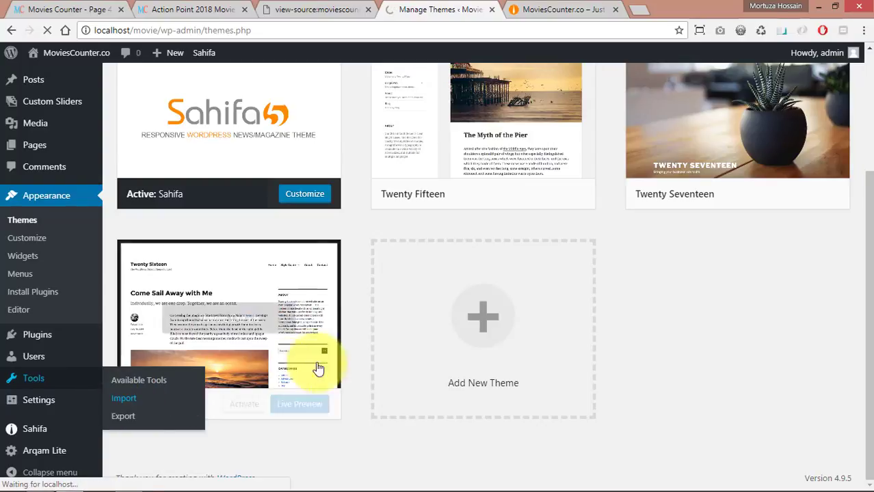
pyautogui.click(123, 397)
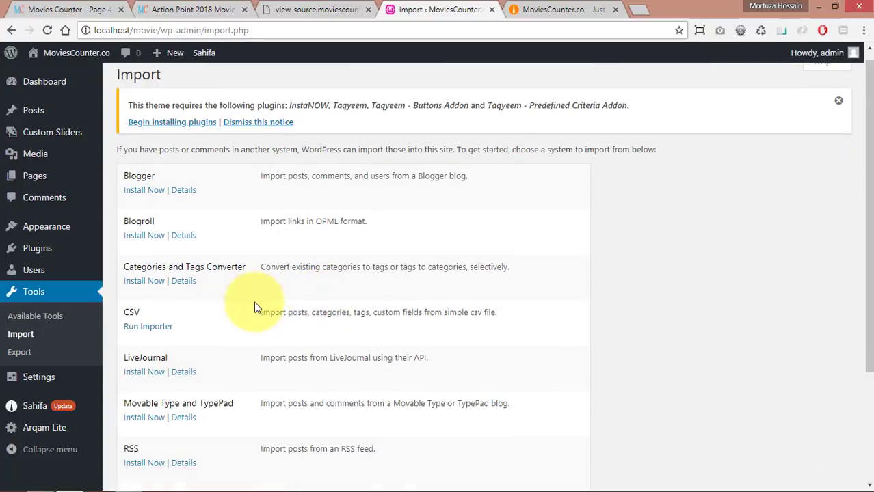
pyautogui.click(147, 325)
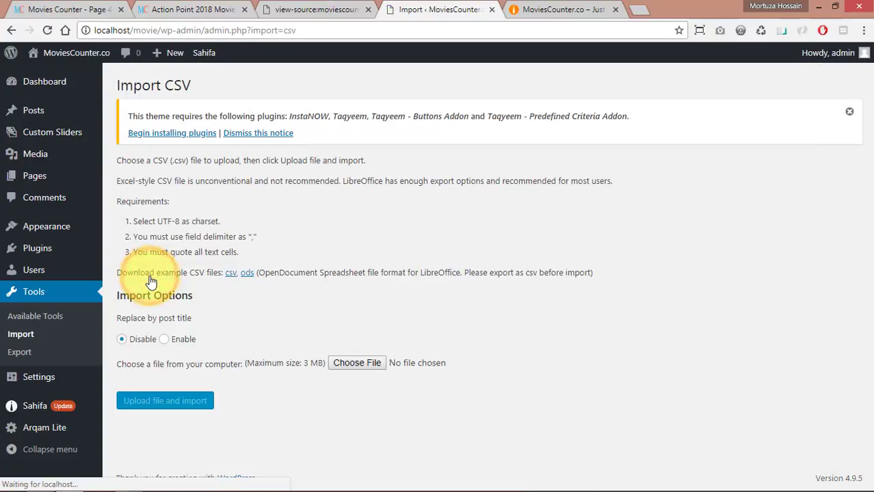
# - Choose 10.csv from its folder and submit Upload file and import
pyautogui.click(356, 362)
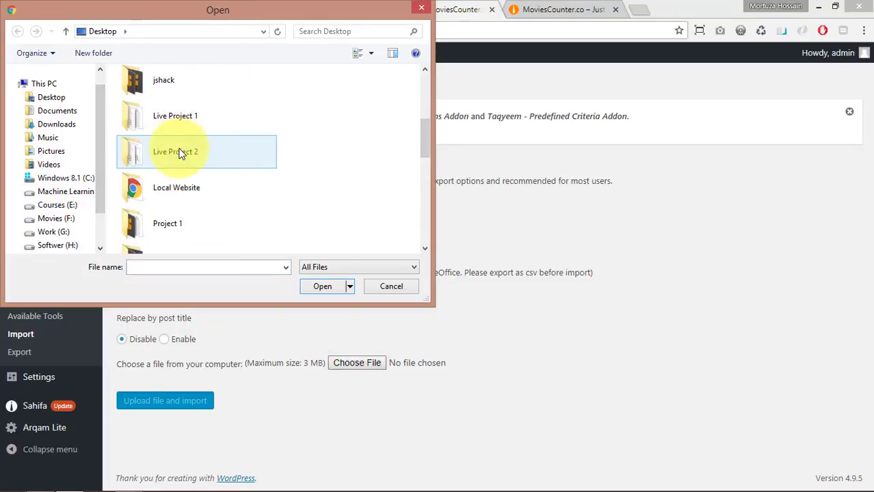
pyautogui.doubleClick(175, 151)
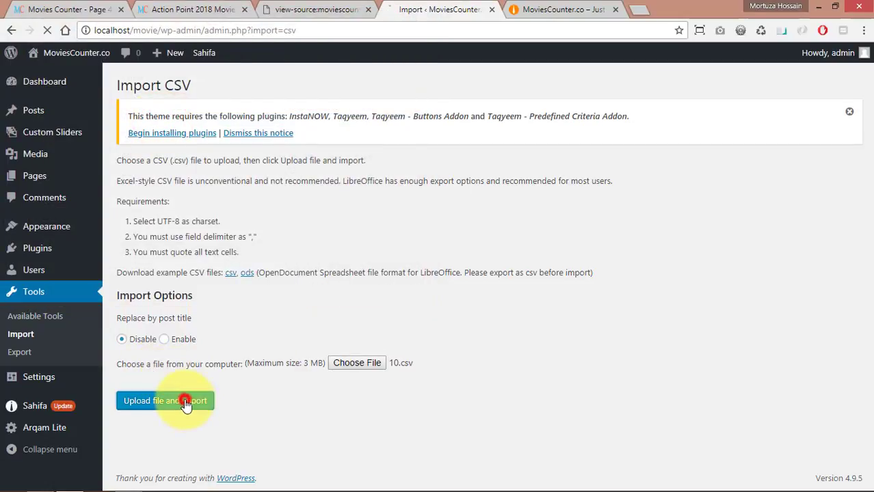
pyautogui.click(164, 401)
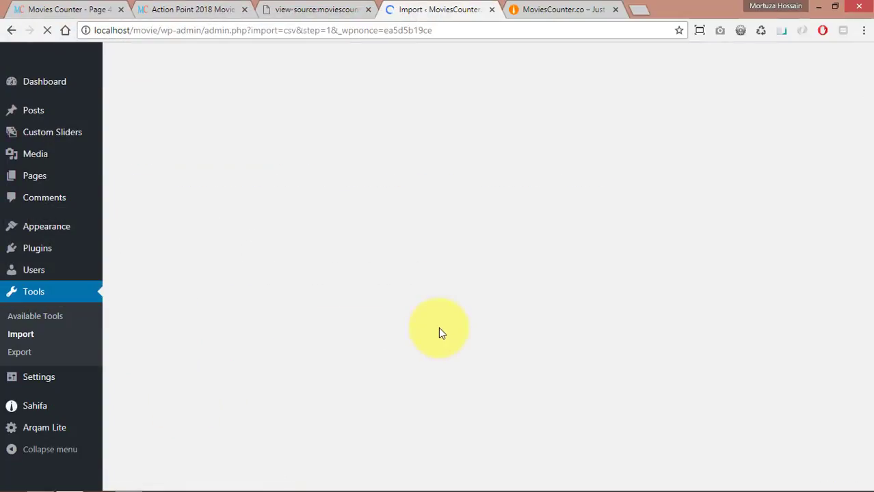
pyautogui.moveTo(440, 333)
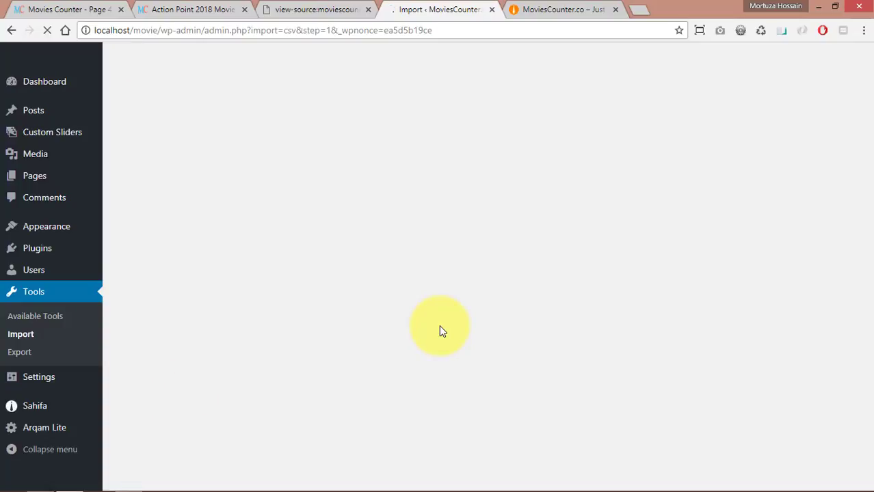
pyautogui.click(561, 9)
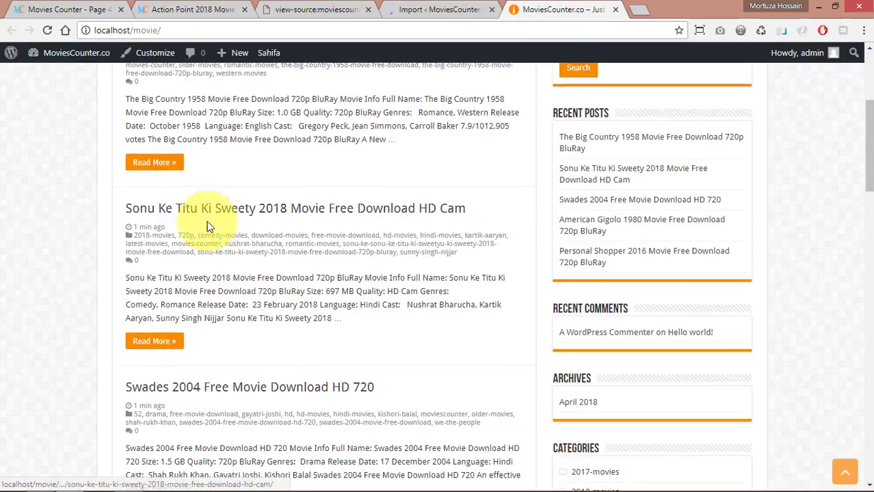
pyautogui.scroll(-3)
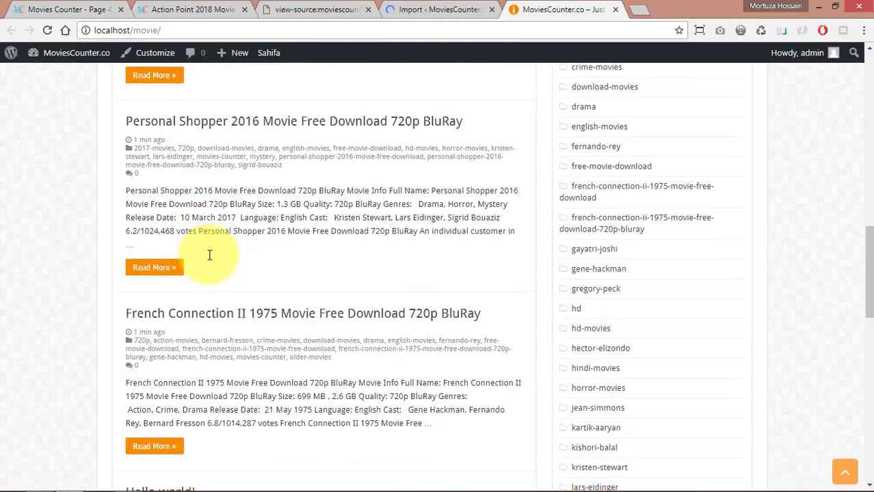
pyautogui.click(153, 266)
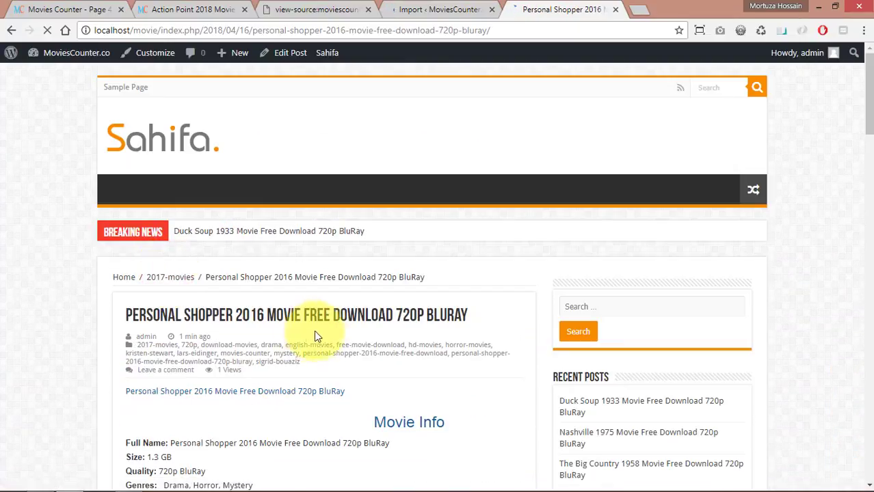
pyautogui.scroll(-3)
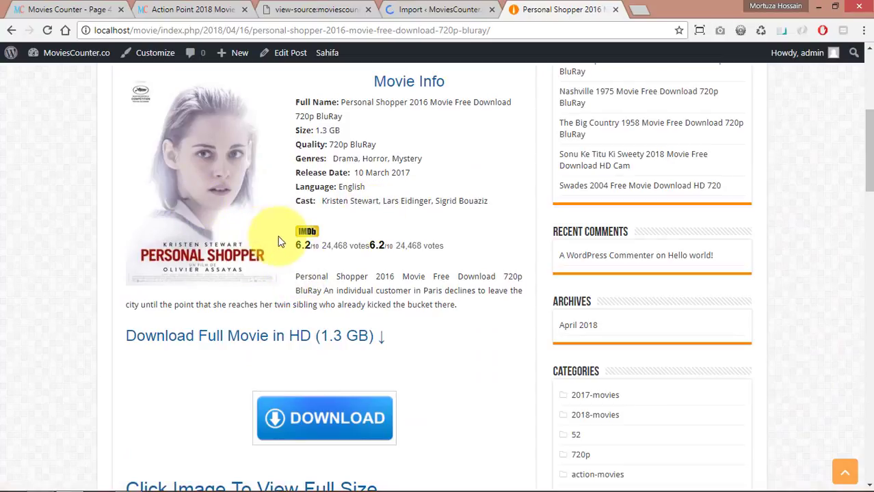
pyautogui.scroll(-3)
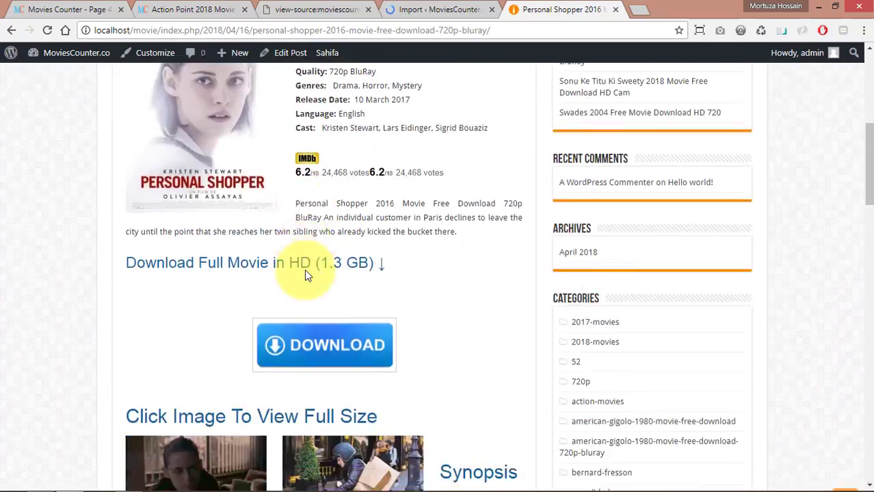
pyautogui.scroll(-3)
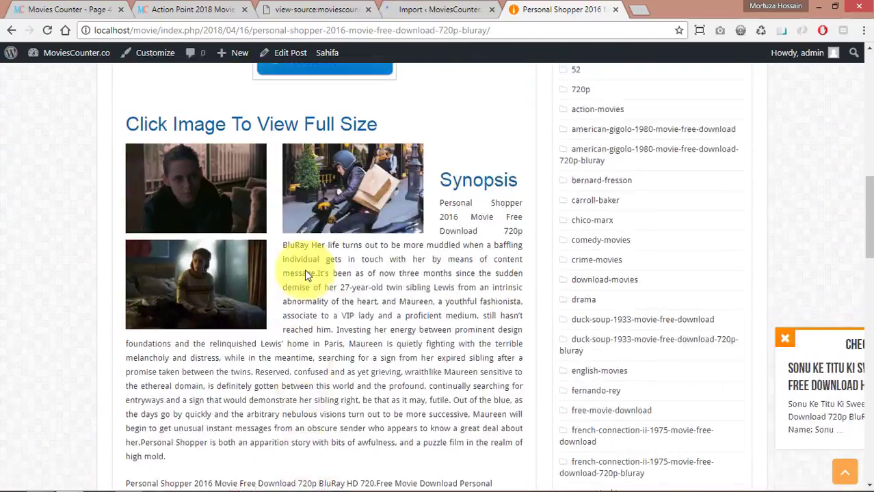
pyautogui.scroll(3)
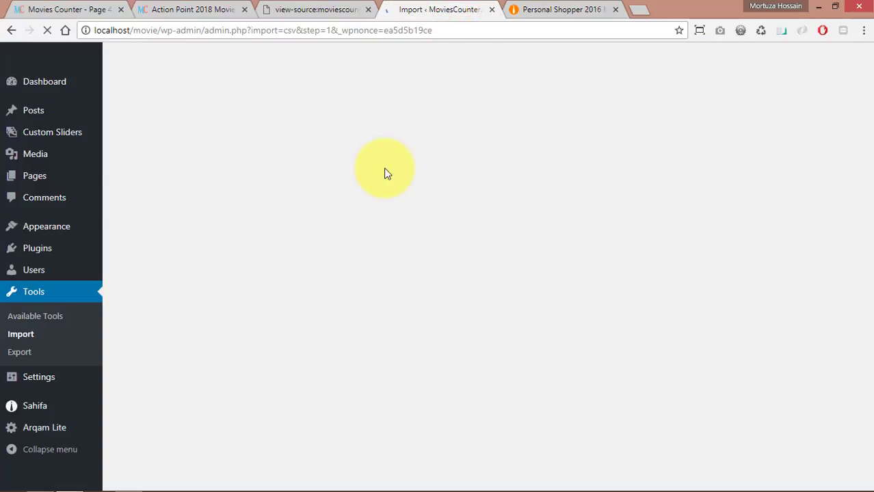
# - Reload the MoviesCounter.co home page and scroll through imported posts like Bright 2017
pyautogui.click(561, 9)
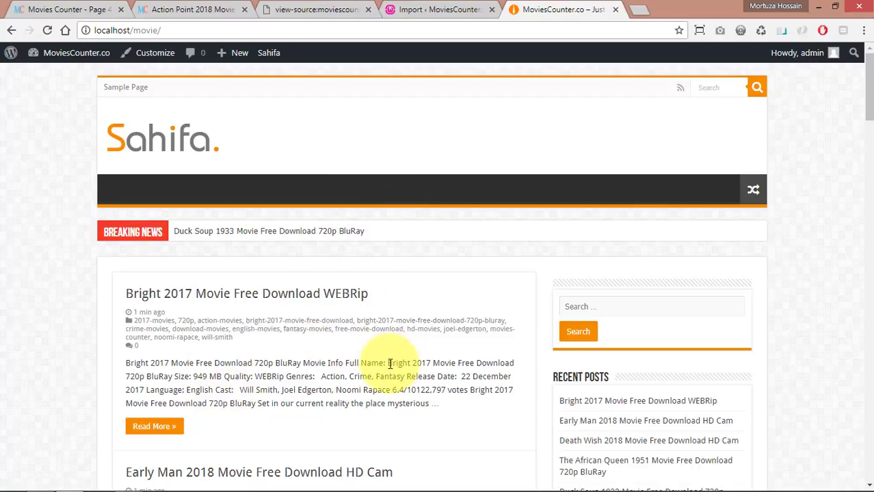
pyautogui.scroll(-3)
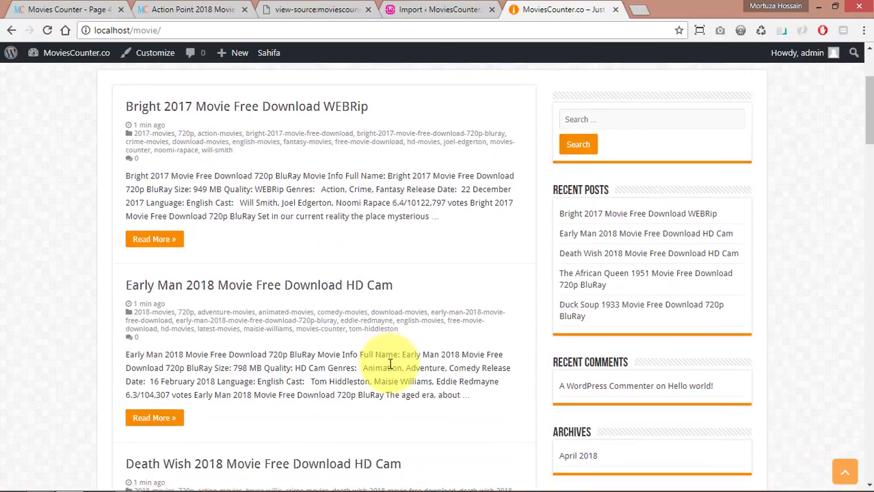